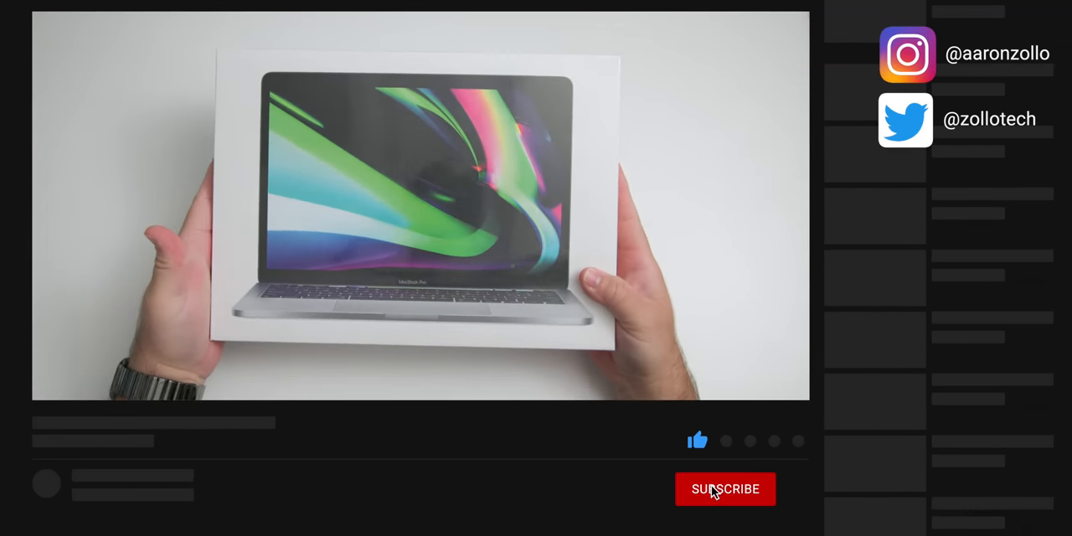
Power on the unboxed MacBook Pro to reach the country or region setup screen.
left_click(725, 490)
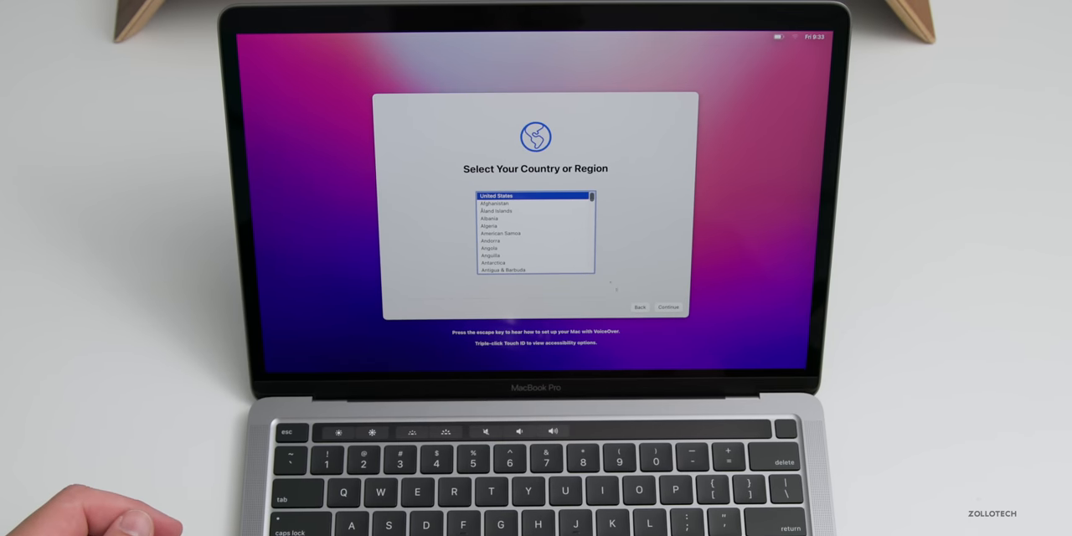
Confirm United States, skip Accessibility, and join a Wi-Fi network.
left_click(668, 306)
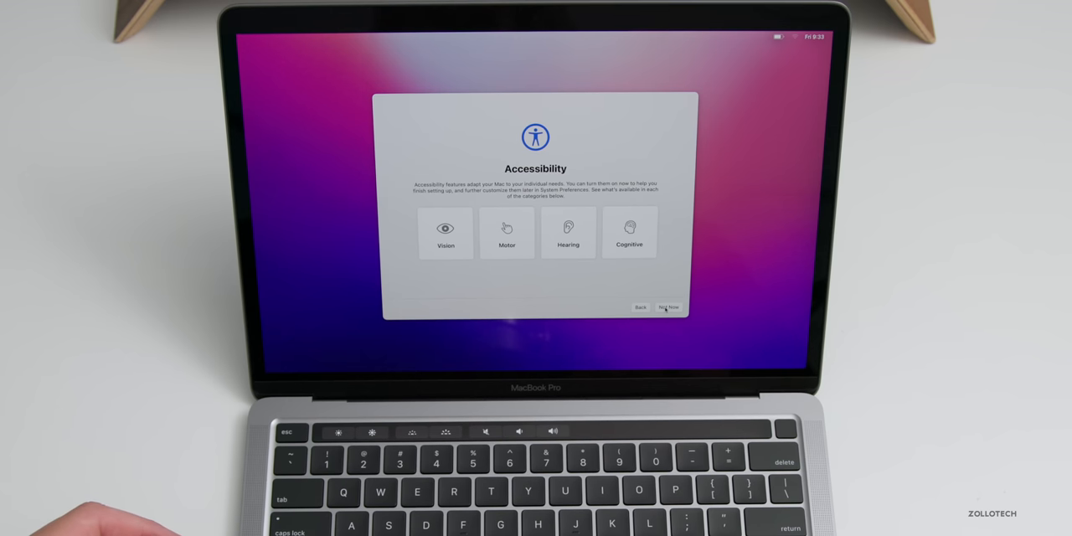
left_click(670, 307)
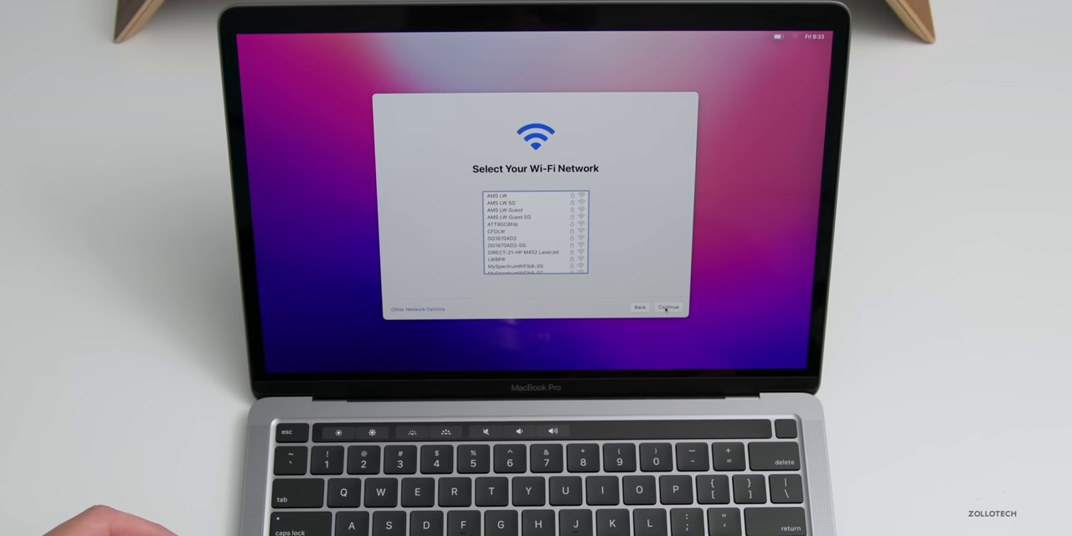
scroll("down", 3)
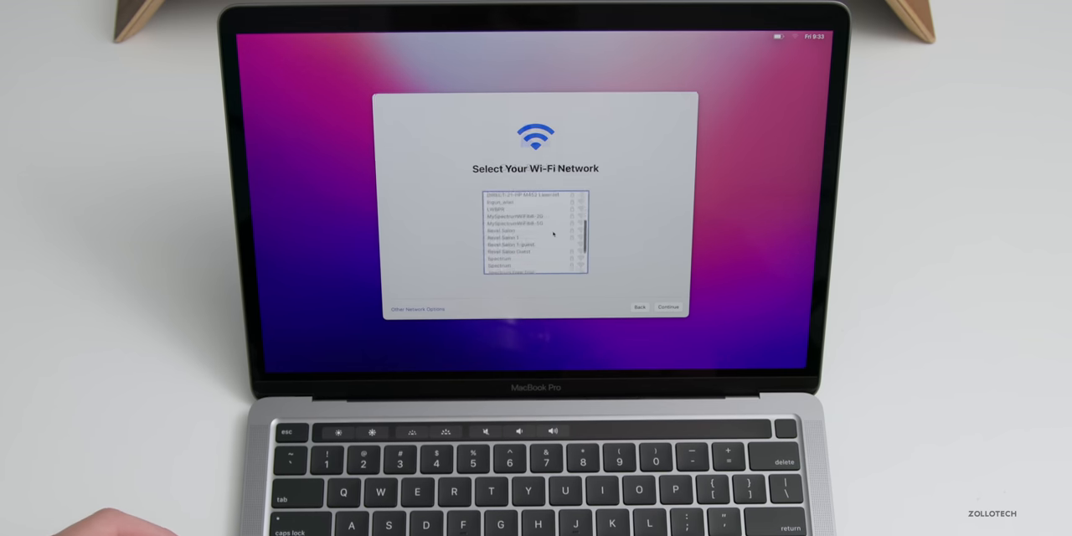
left_click(668, 307)
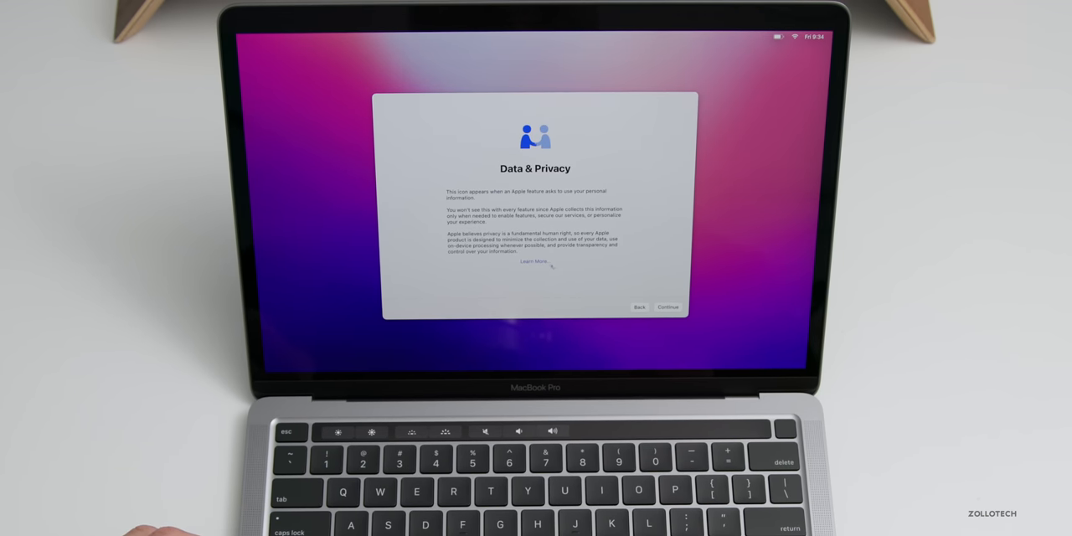
Pass Data & Privacy and skip Migration Assistant.
left_click(668, 306)
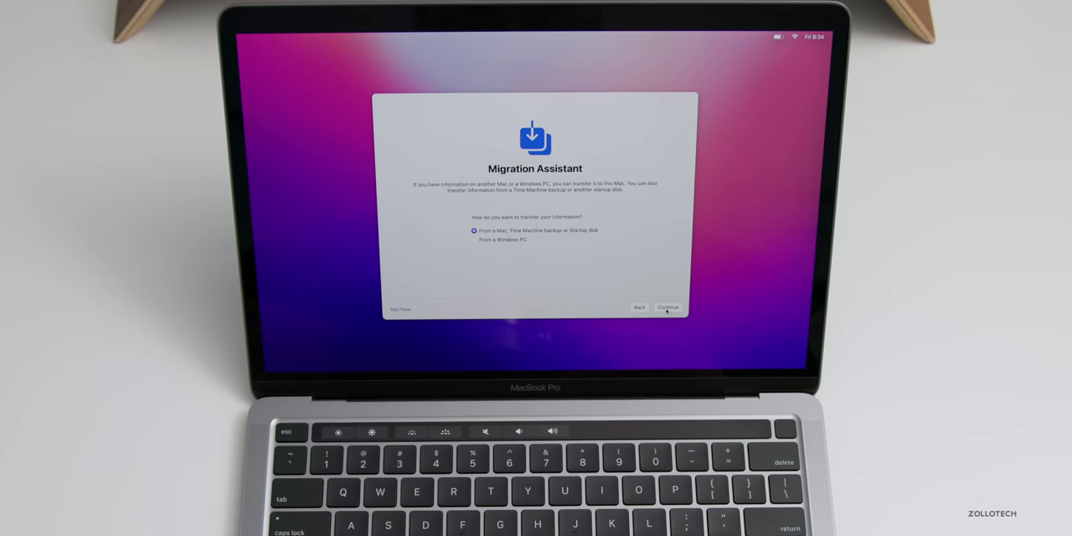
mouse_move(559, 246)
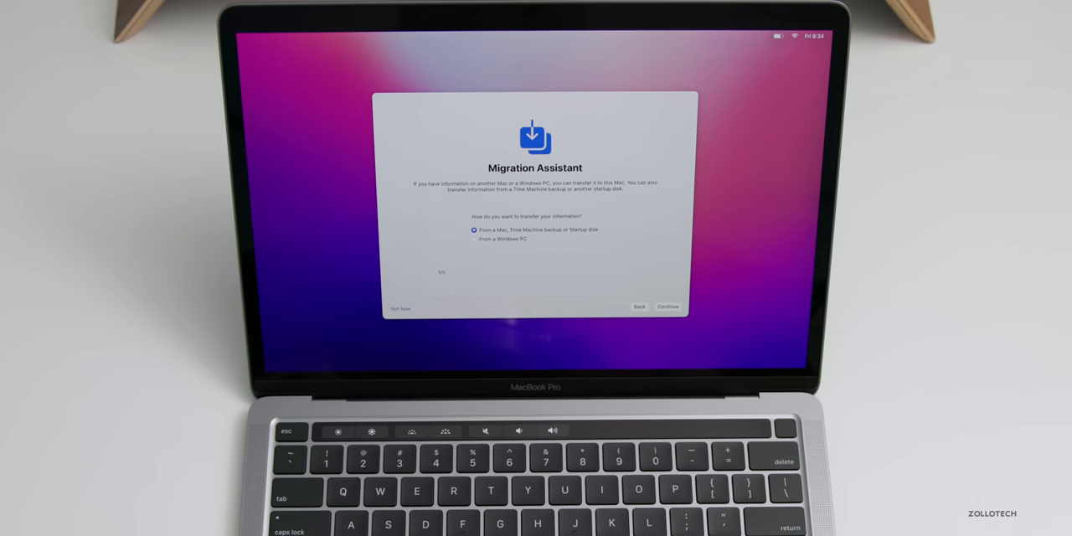
left_click(667, 306)
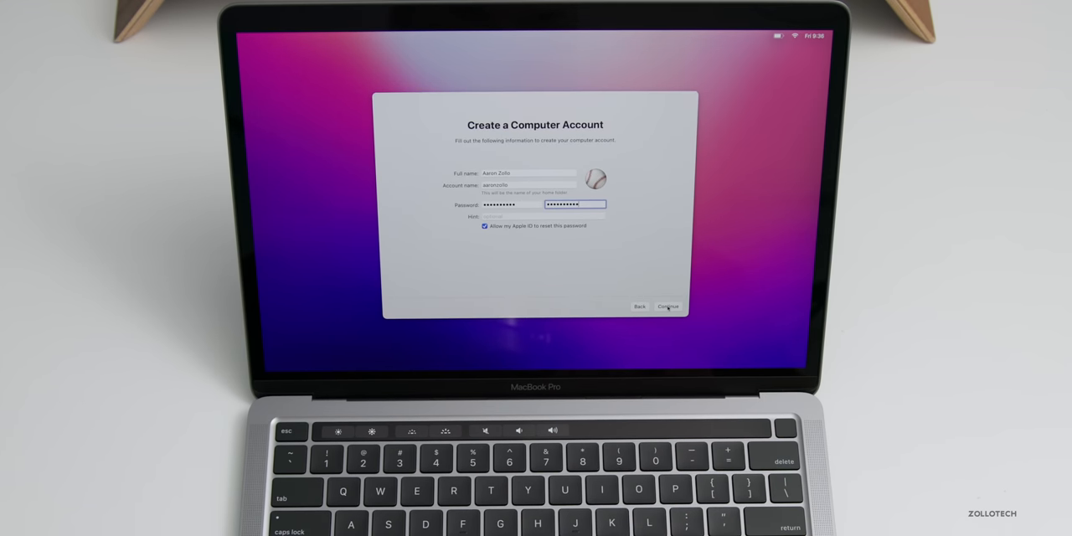
Create the computer account and accept the Make This Your New Mac defaults.
left_click(667, 306)
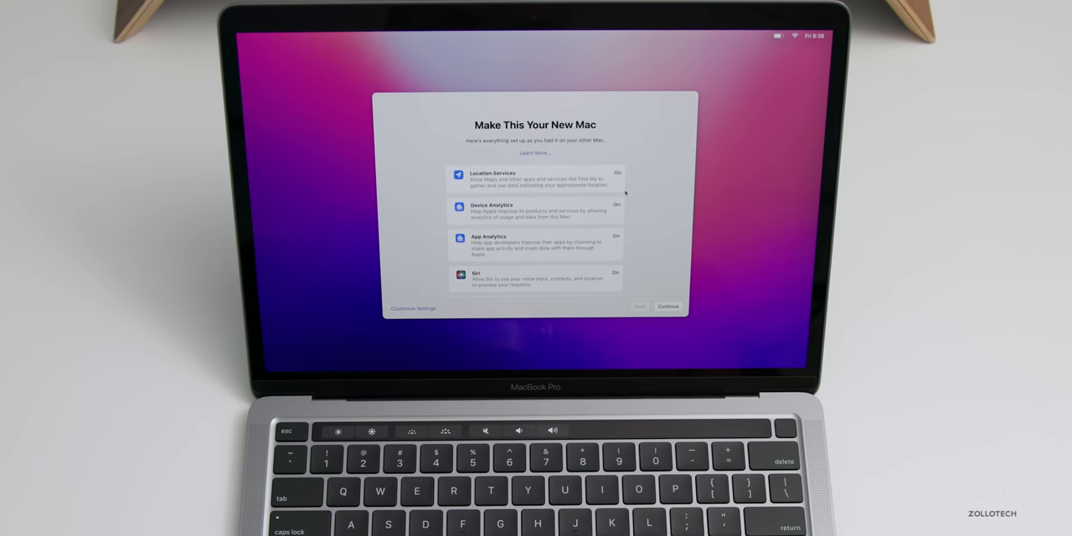
scroll("down", 3)
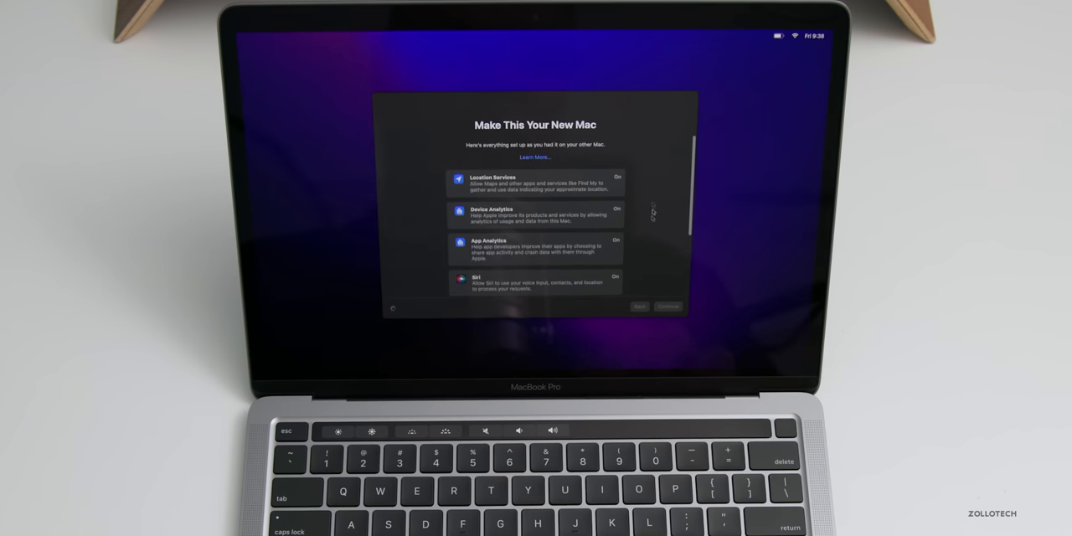
left_click(668, 306)
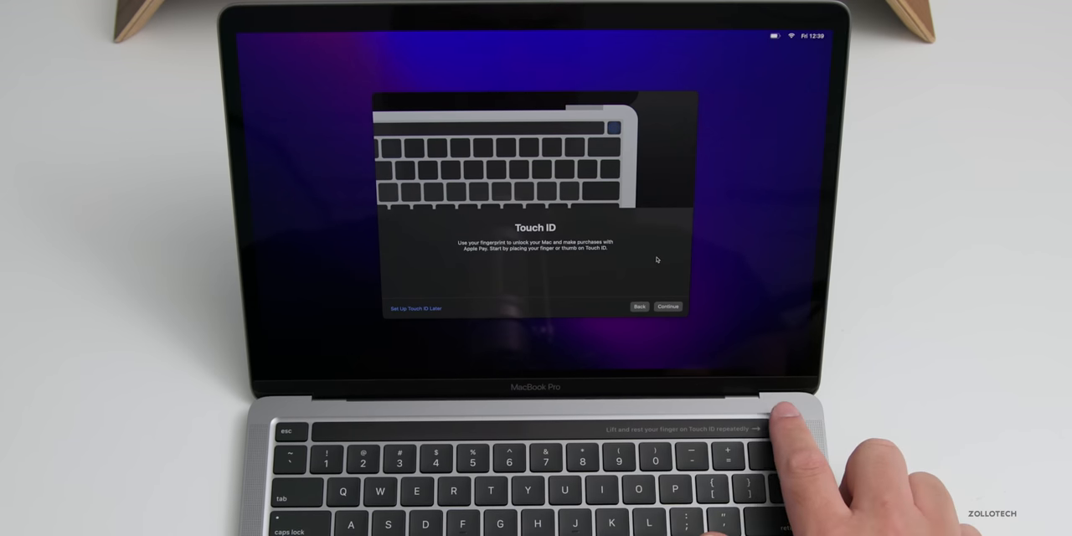
Enroll a Touch ID fingerprint and finish setup to reach the desktop.
left_click(667, 306)
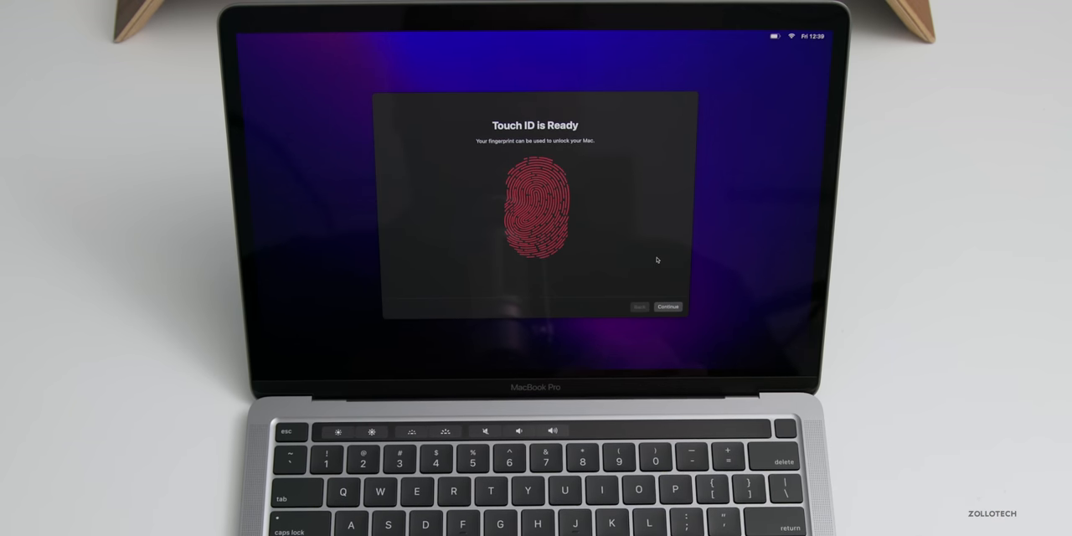
left_click(667, 307)
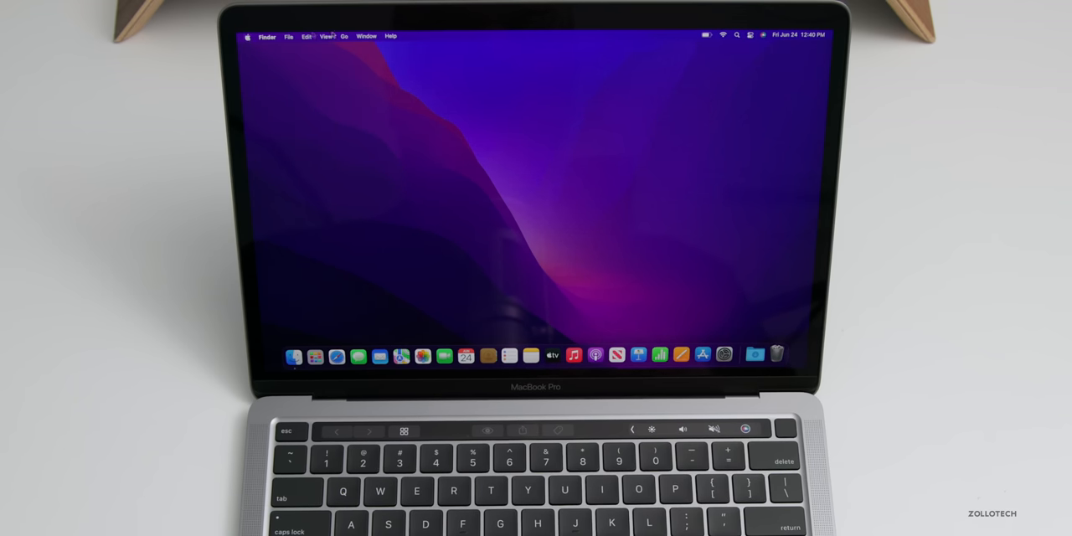
Show About This Mac: MacBook Pro 13-inch M2 2022, 8 GB memory.
left_click(248, 36)
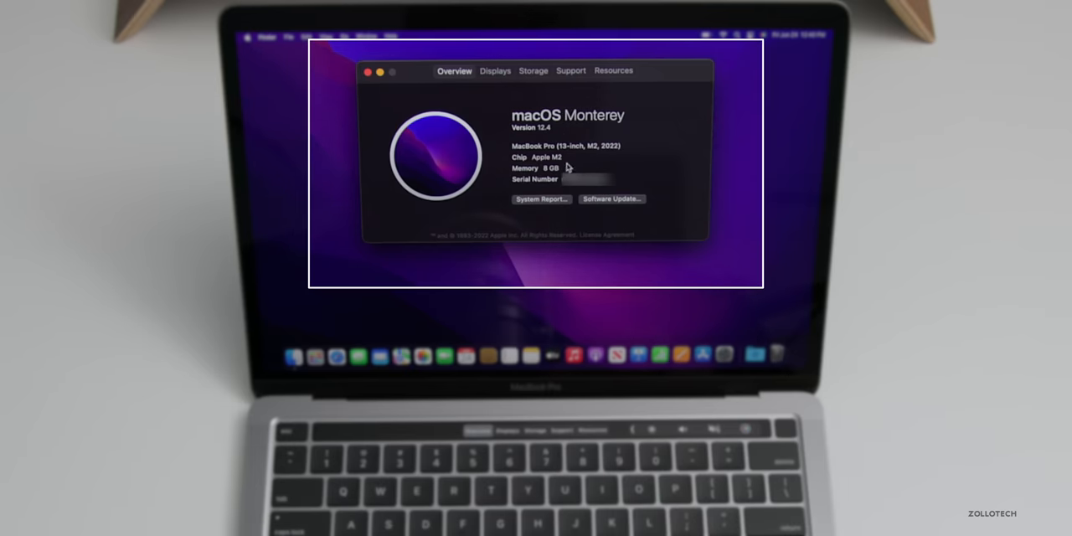
mouse_move(613, 156)
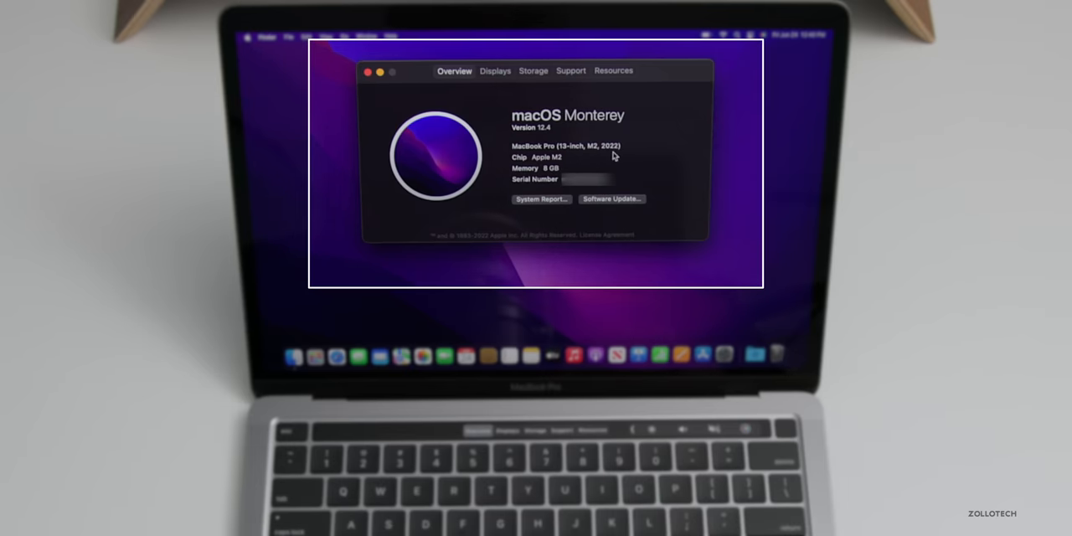
mouse_move(556, 178)
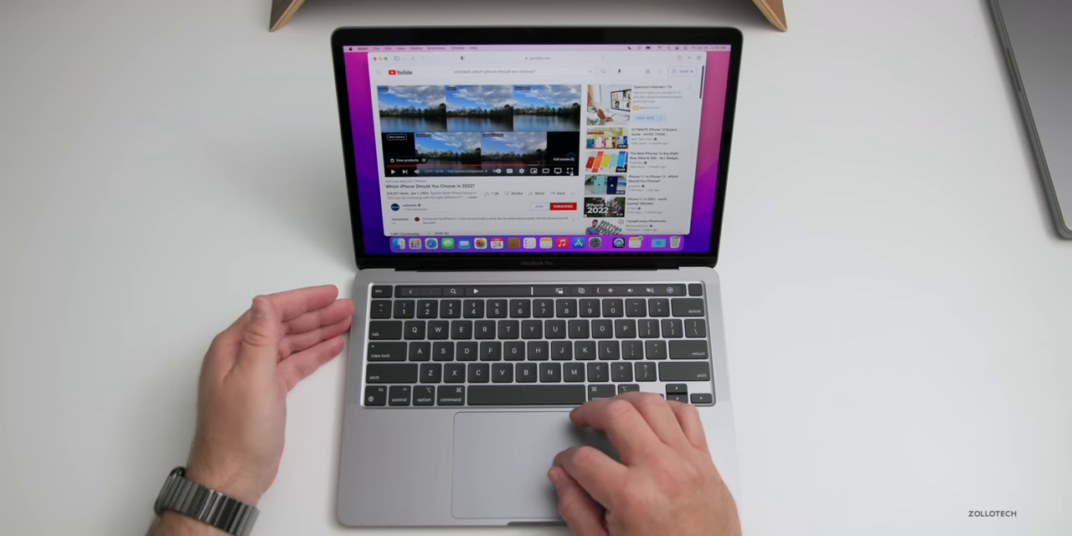
Play 'Which iPhone Should You Choose in 2022?' on YouTube.
left_click(570, 170)
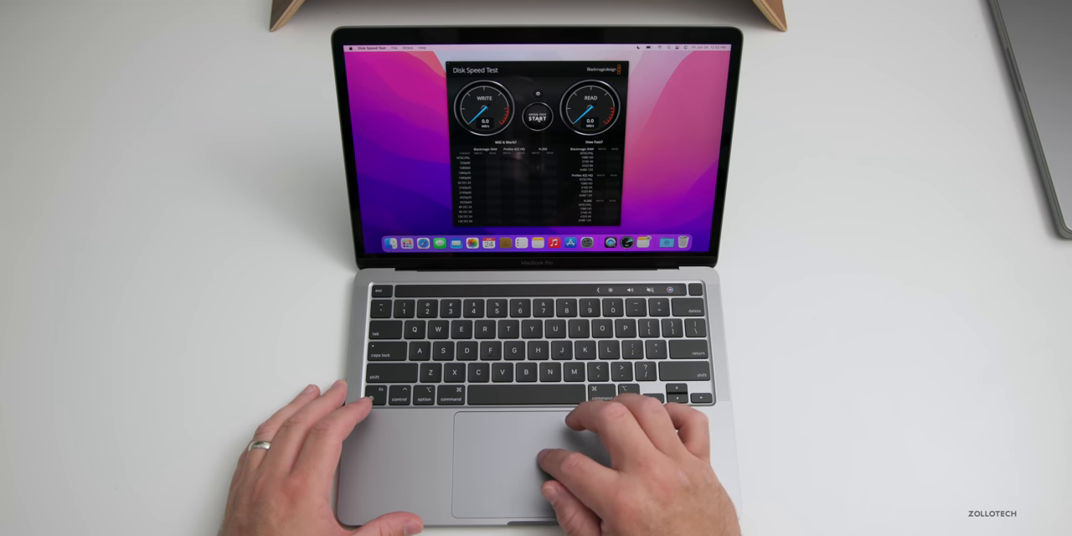
Run the disk speed test repeatedly, reaching about 2187.6 MB/s write, 2747.7 MB/s read.
left_click(536, 115)
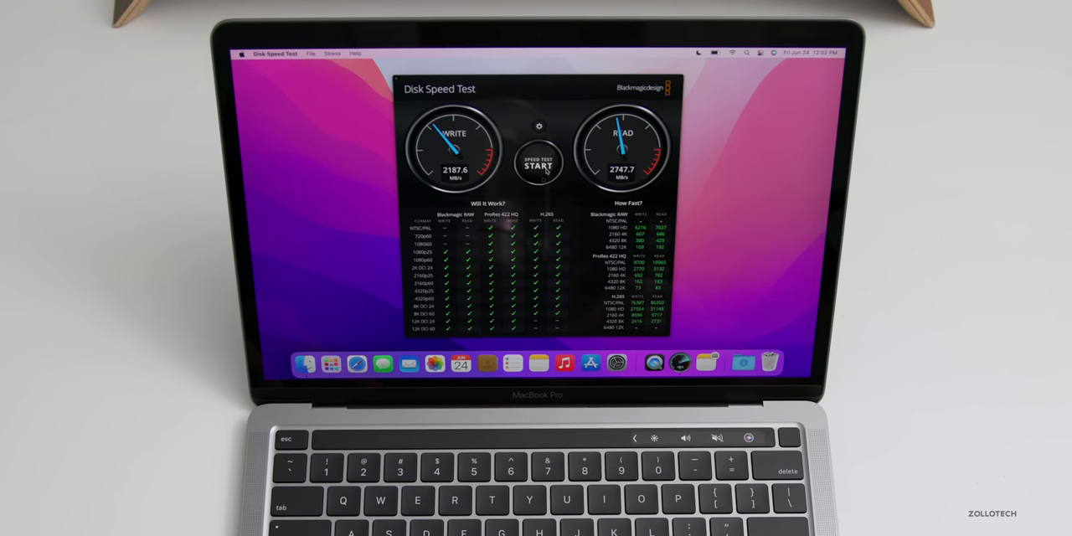
left_click(538, 163)
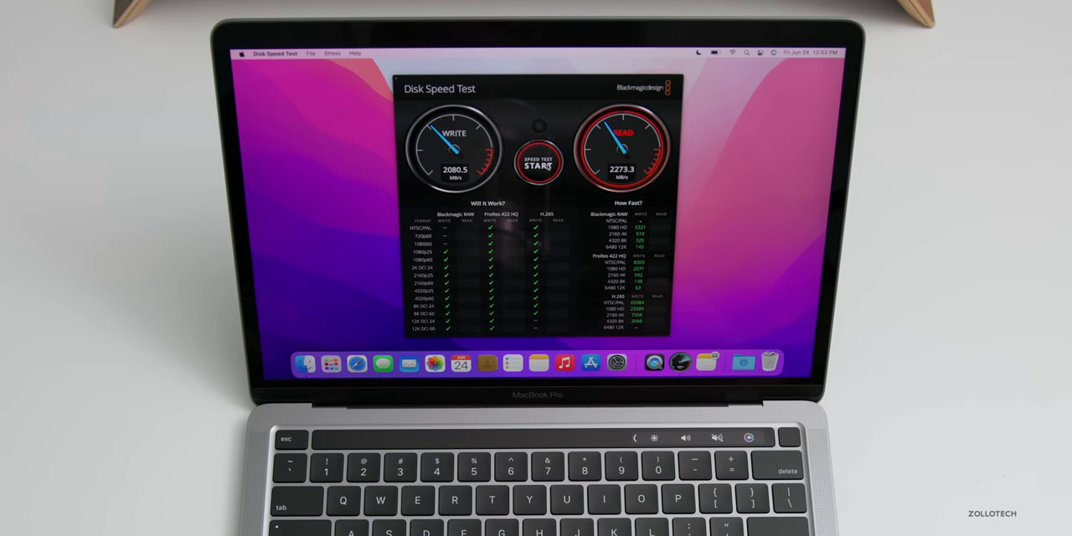
left_click(539, 161)
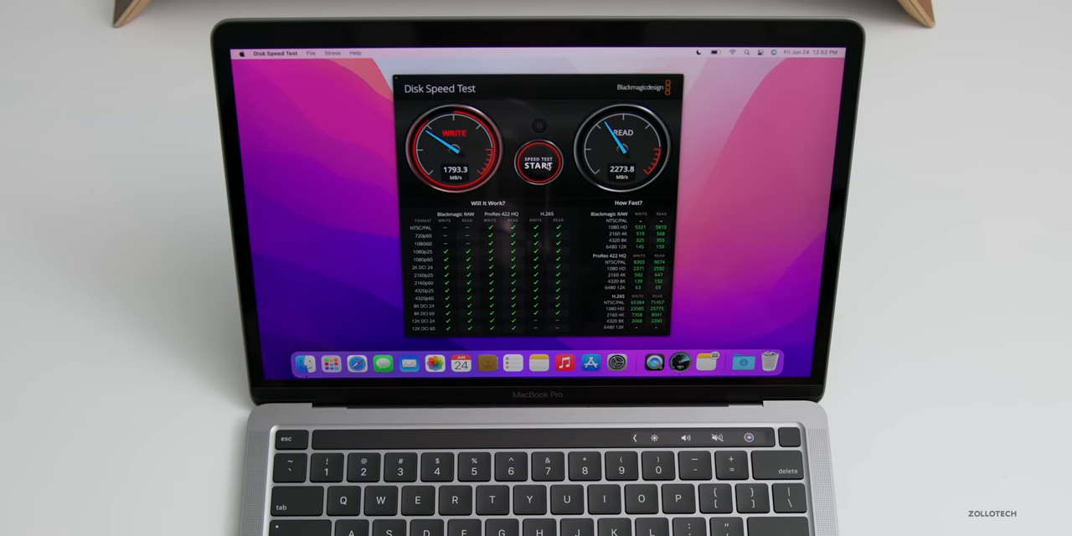
left_click(538, 163)
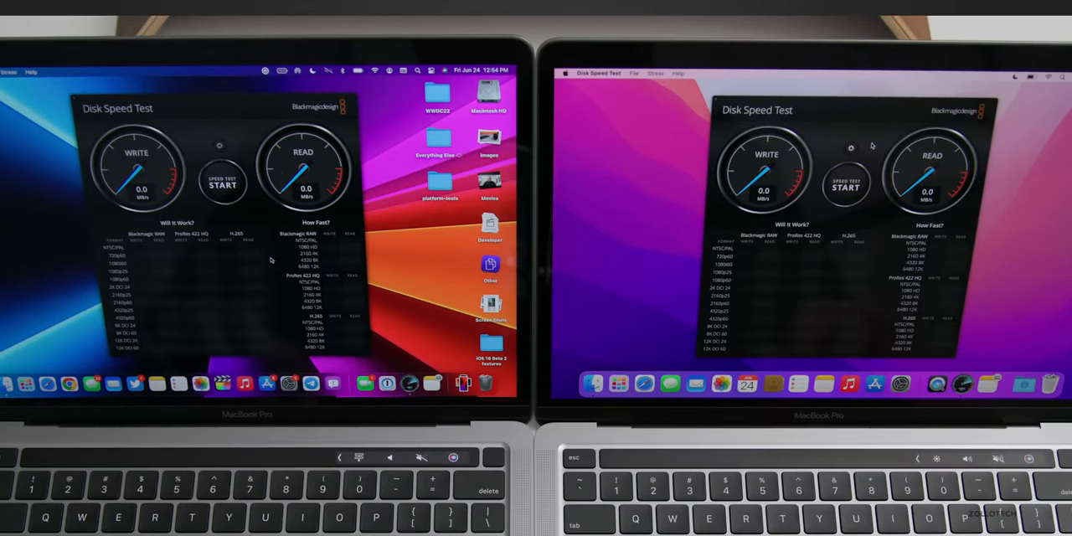
Pick a test file size in Disk Speed Test settings on the second MacBook Pro.
left_click(219, 146)
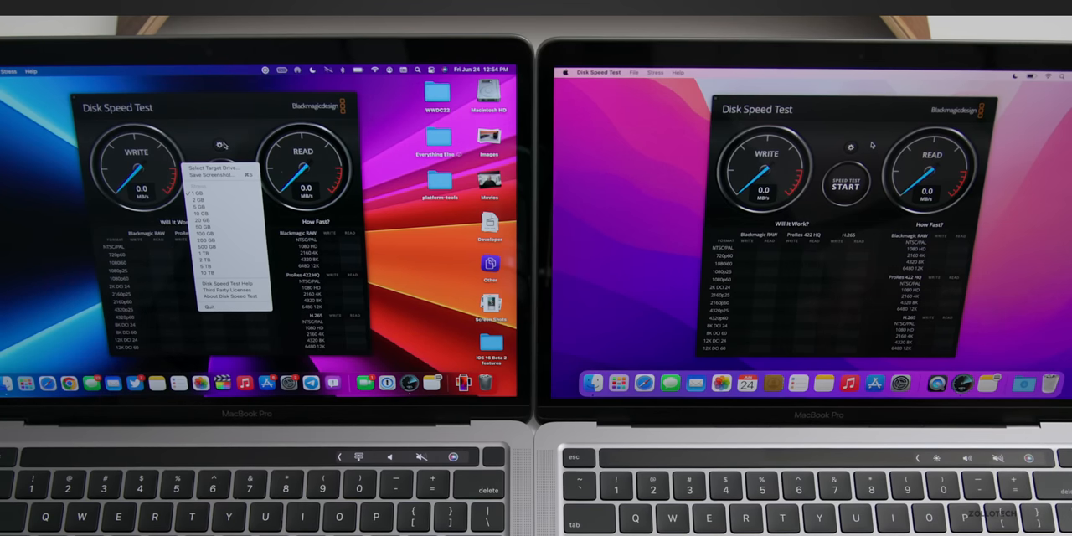
left_click(844, 186)
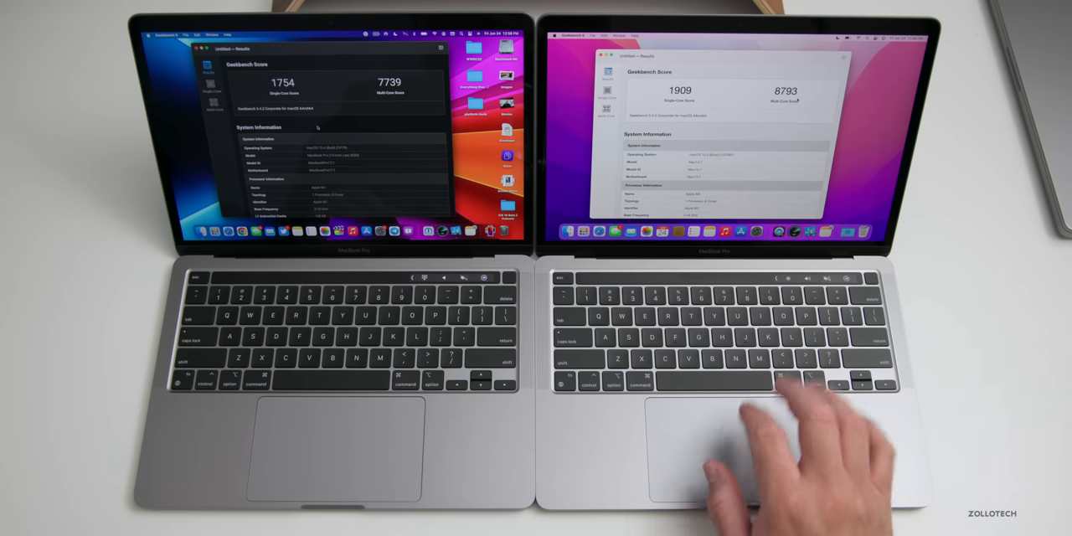
mouse_move(754, 452)
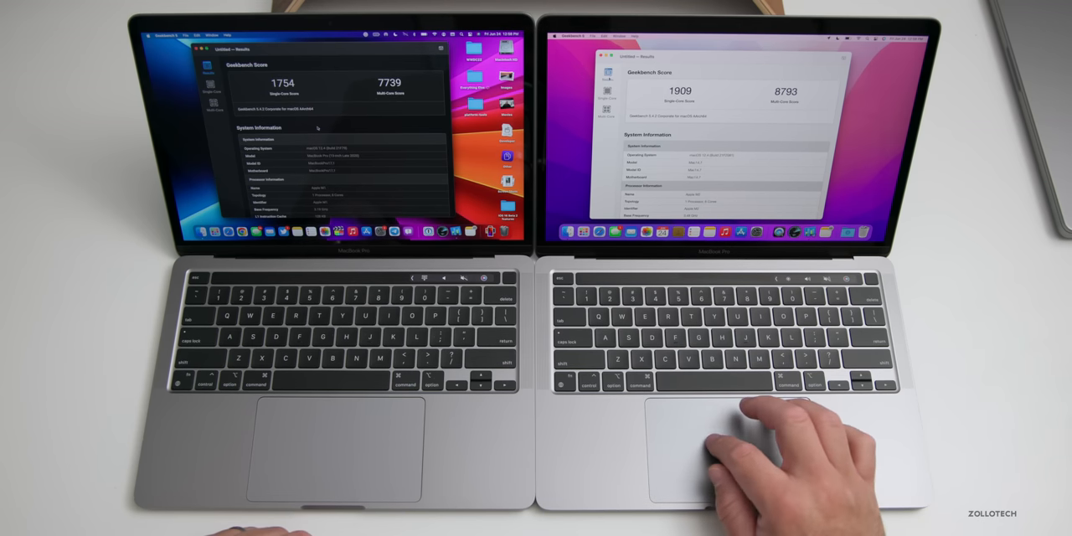